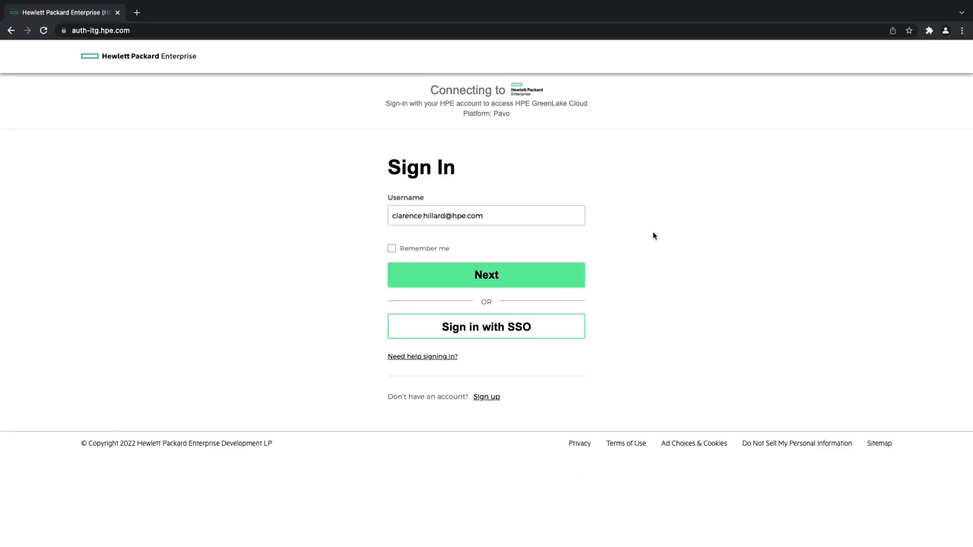
Submit the username and finish signing in to reach the account chooser.
click(486, 273)
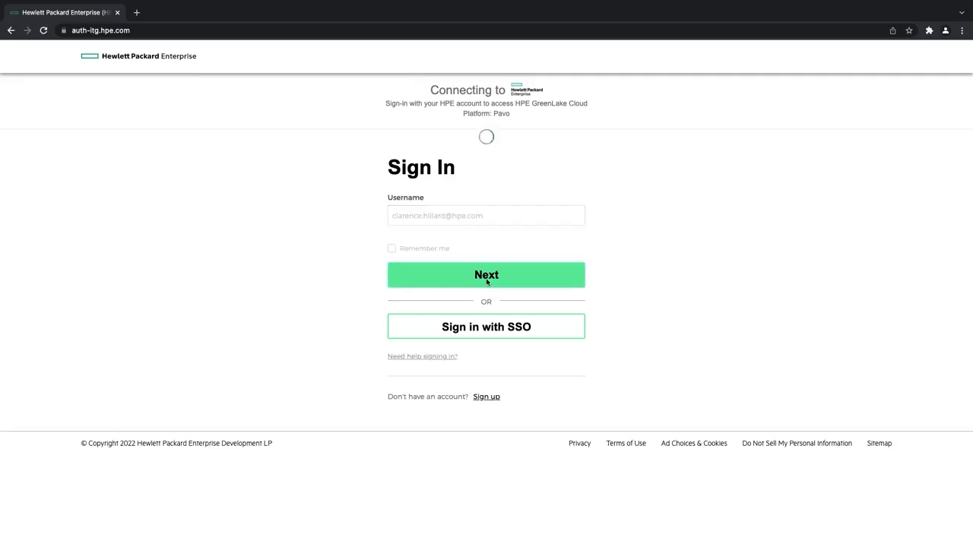
click(486, 274)
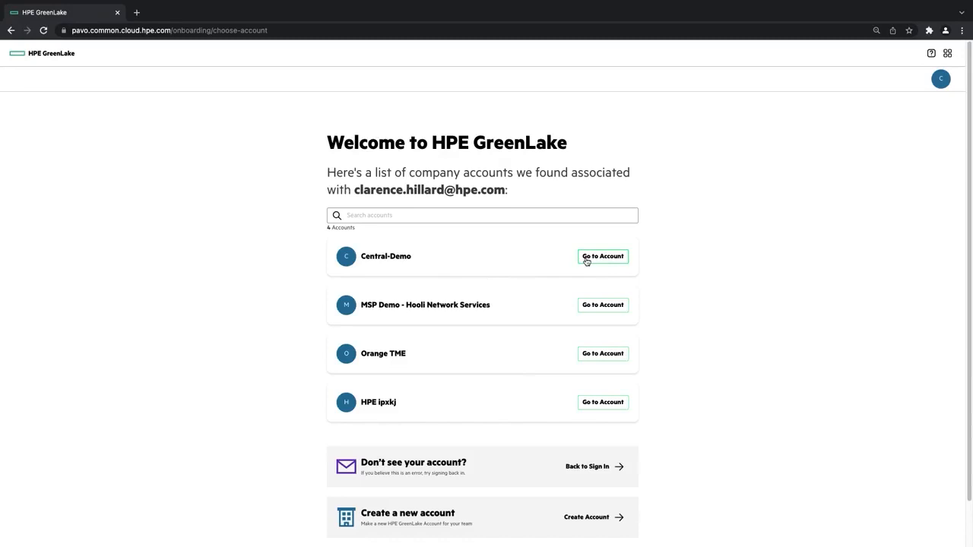
Go to the Central-Demo account to reach its home page with featured applications.
click(602, 256)
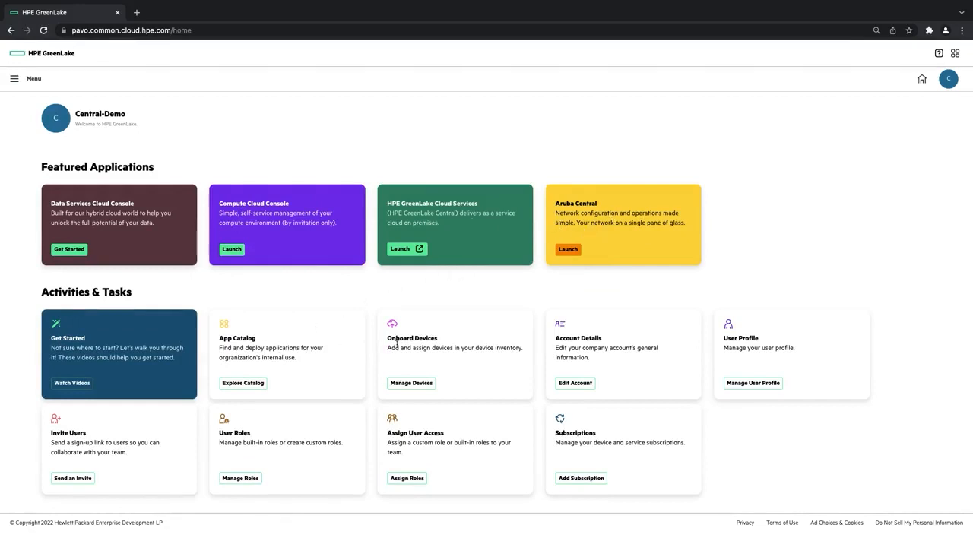
mouse_move(394, 356)
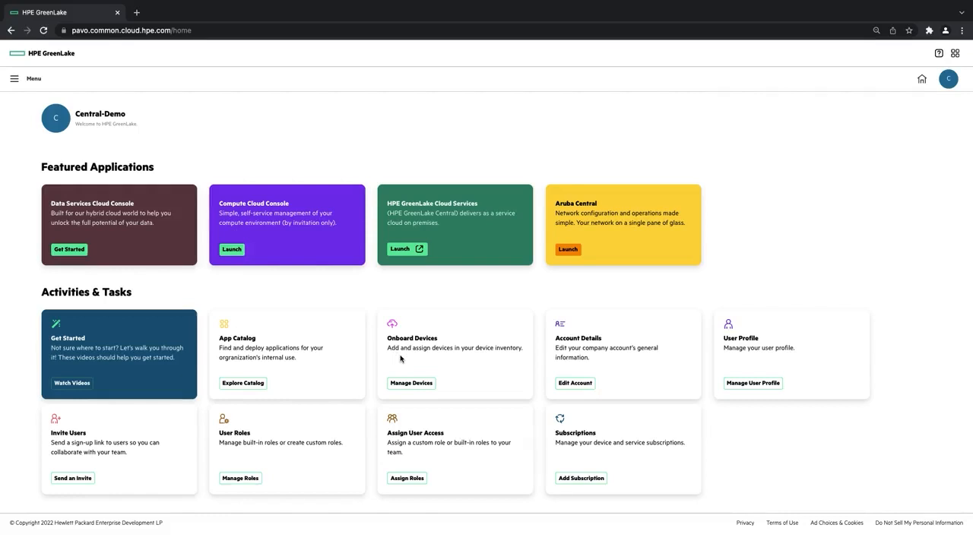
mouse_move(595, 361)
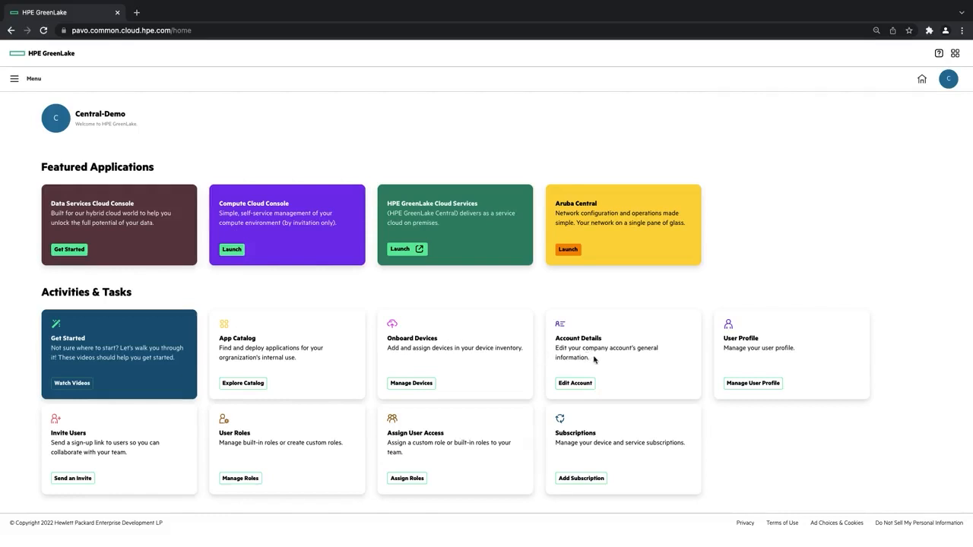
mouse_move(602, 366)
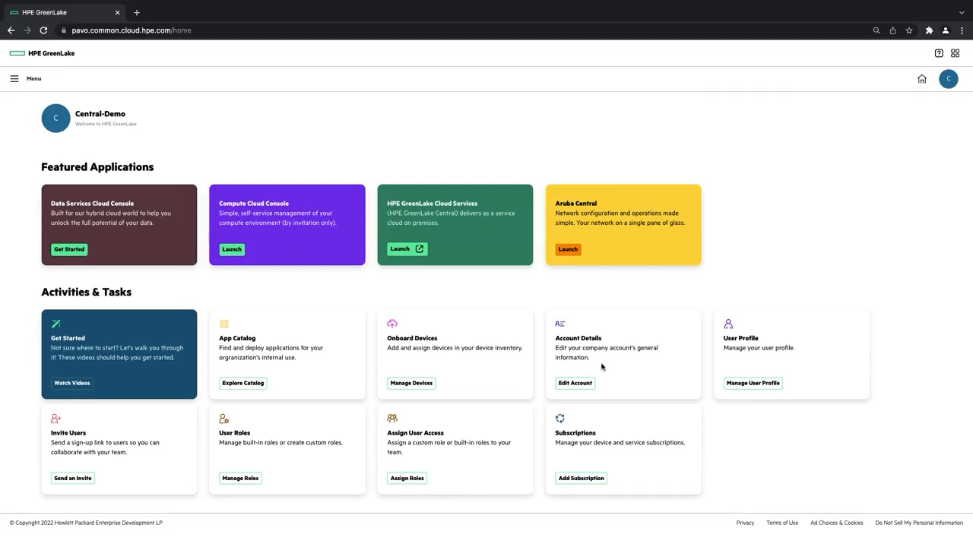
mouse_move(136, 456)
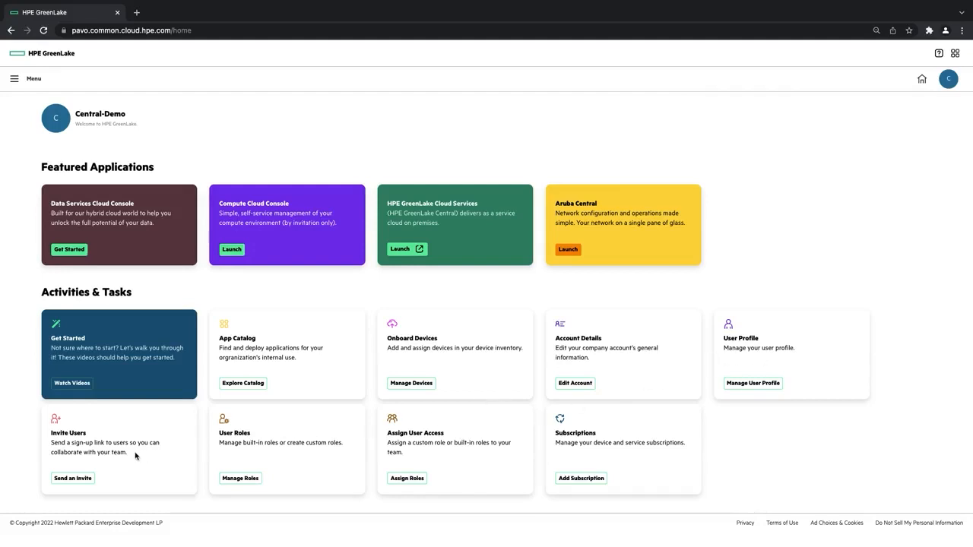
mouse_move(140, 456)
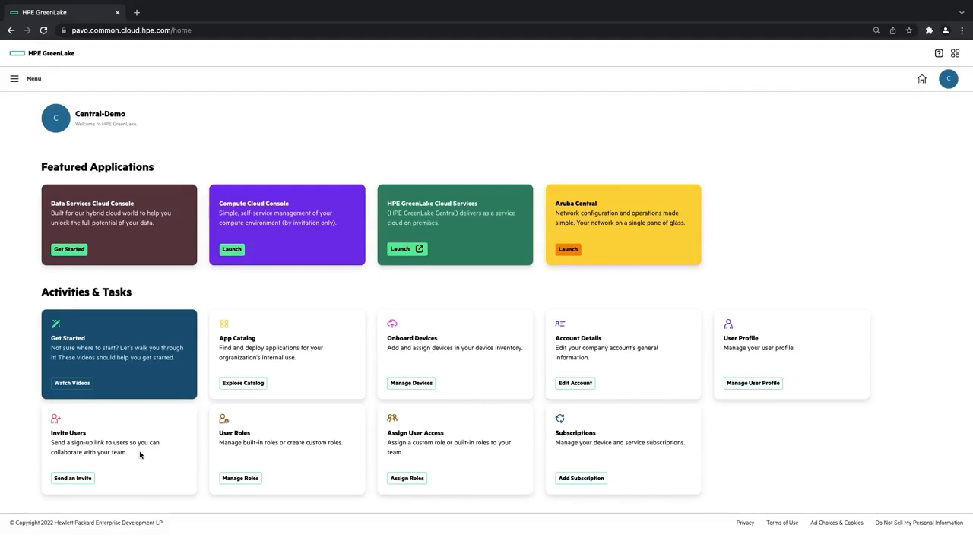
mouse_move(341, 453)
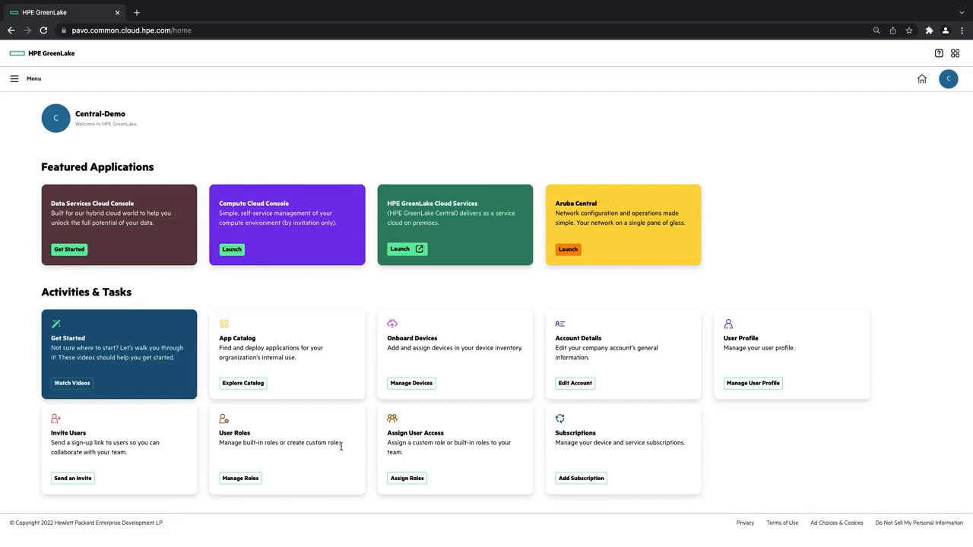
mouse_move(456, 451)
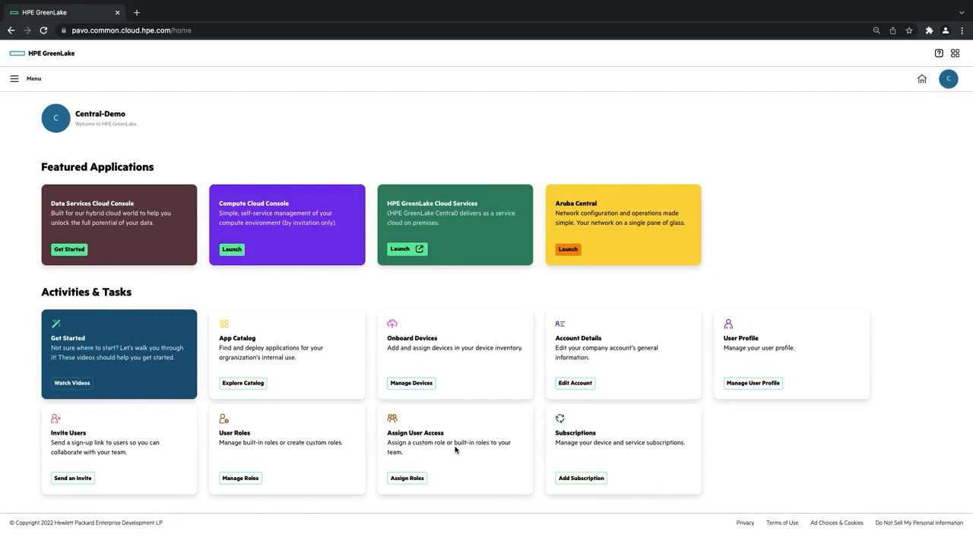
mouse_move(598, 454)
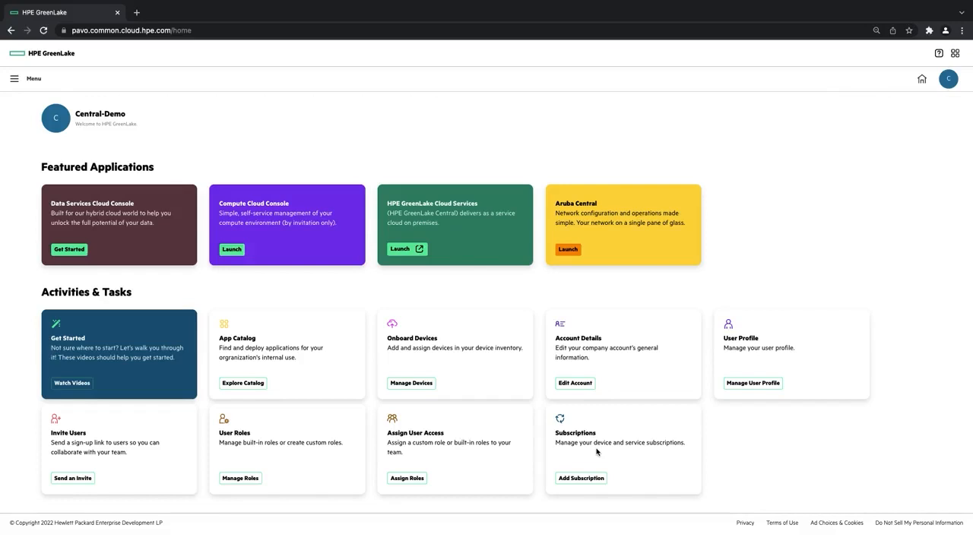
mouse_move(295, 371)
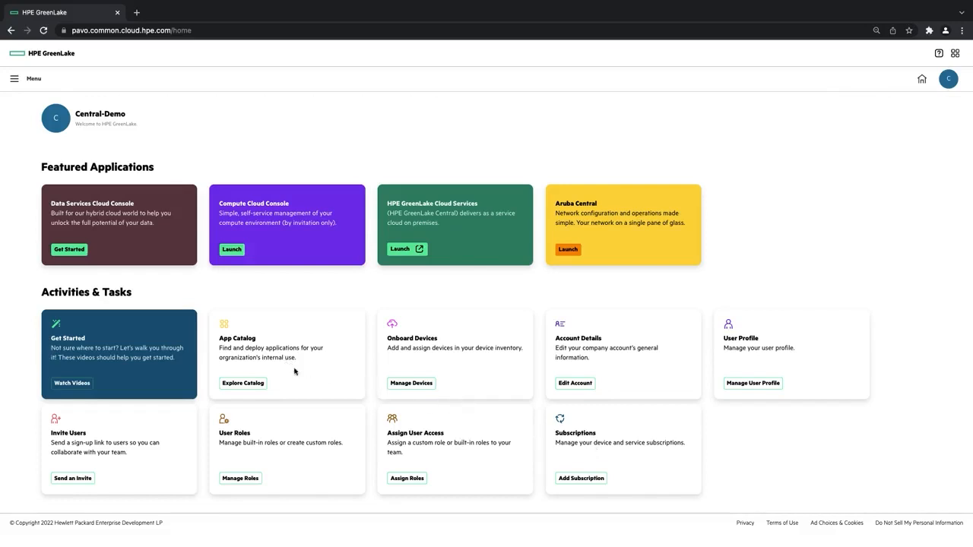
mouse_move(307, 367)
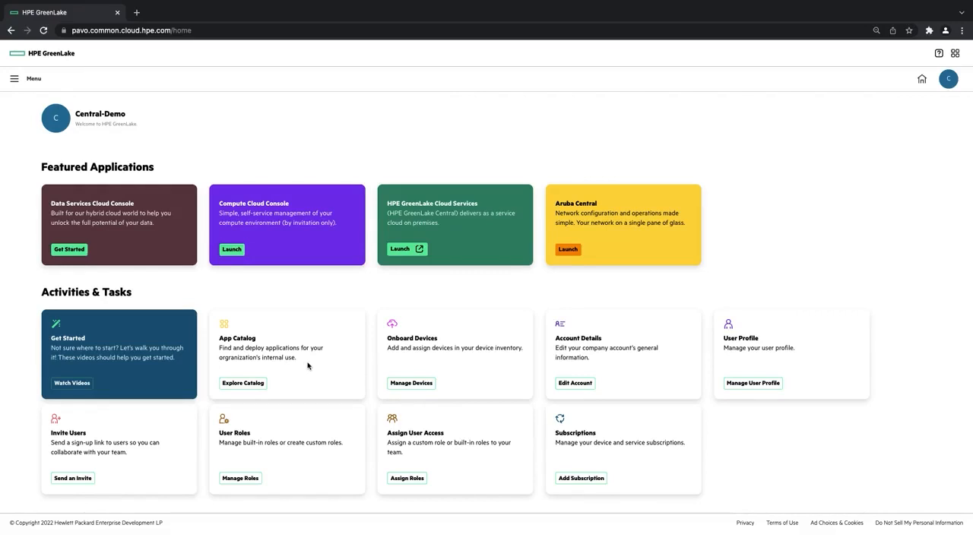
mouse_move(256, 379)
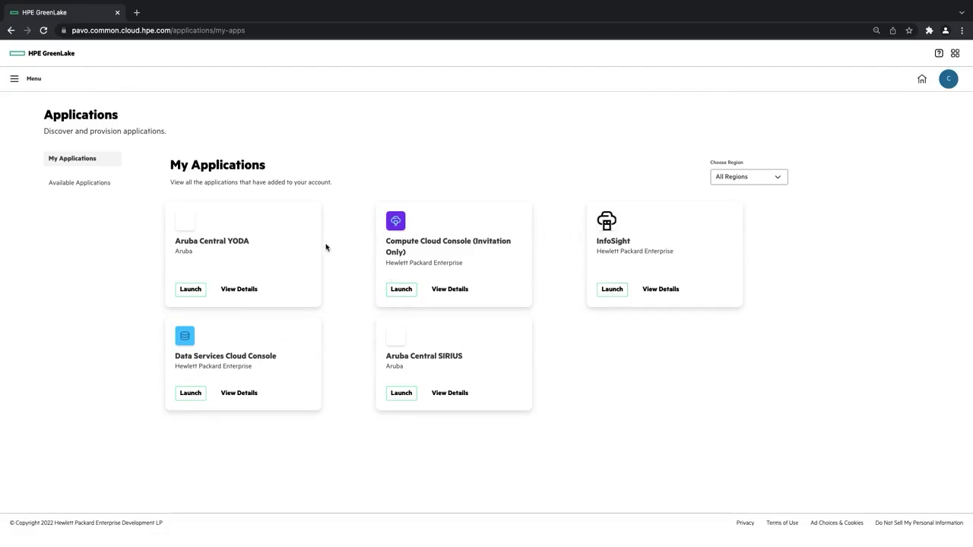
mouse_move(133, 209)
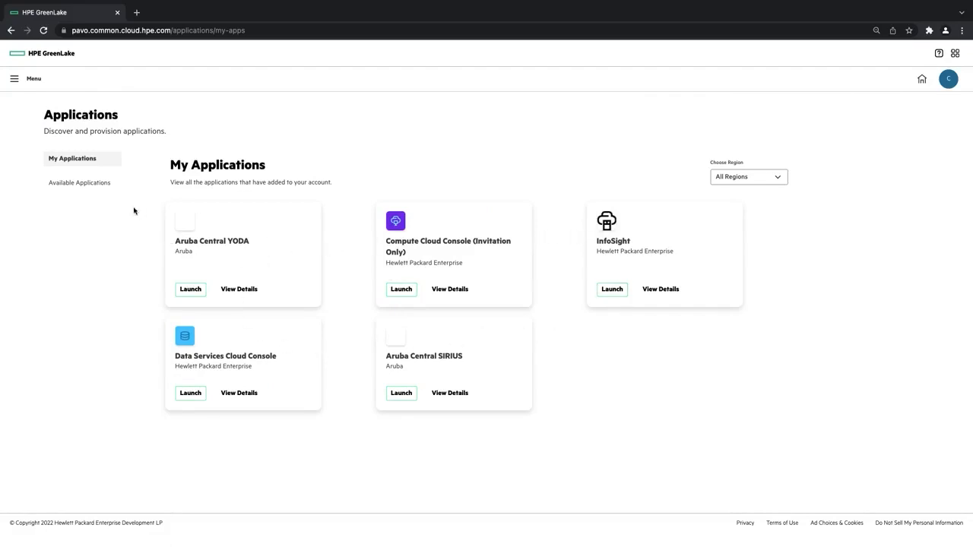
Browse the Available Applications catalog, then return to My Applications listing Aruba Central YODA and SIRIUS.
click(80, 183)
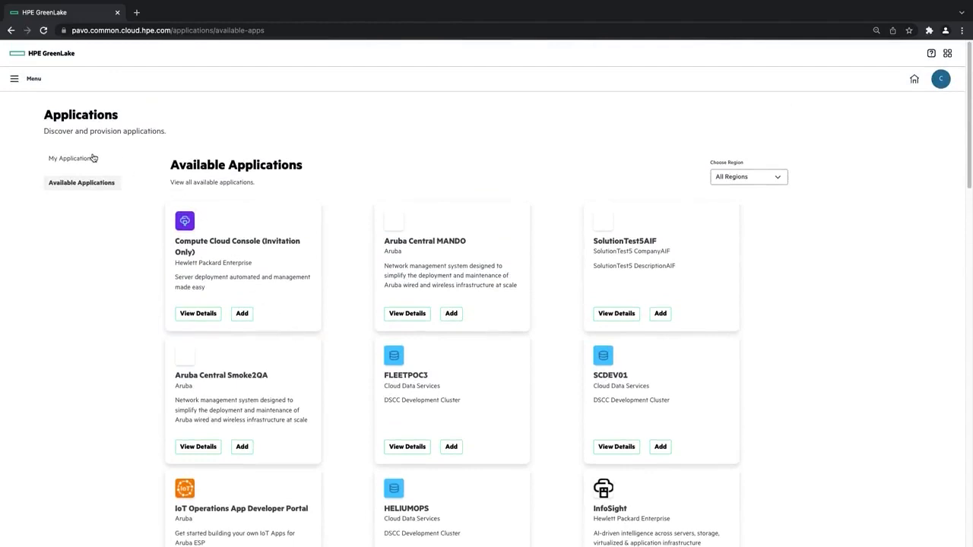
click(73, 158)
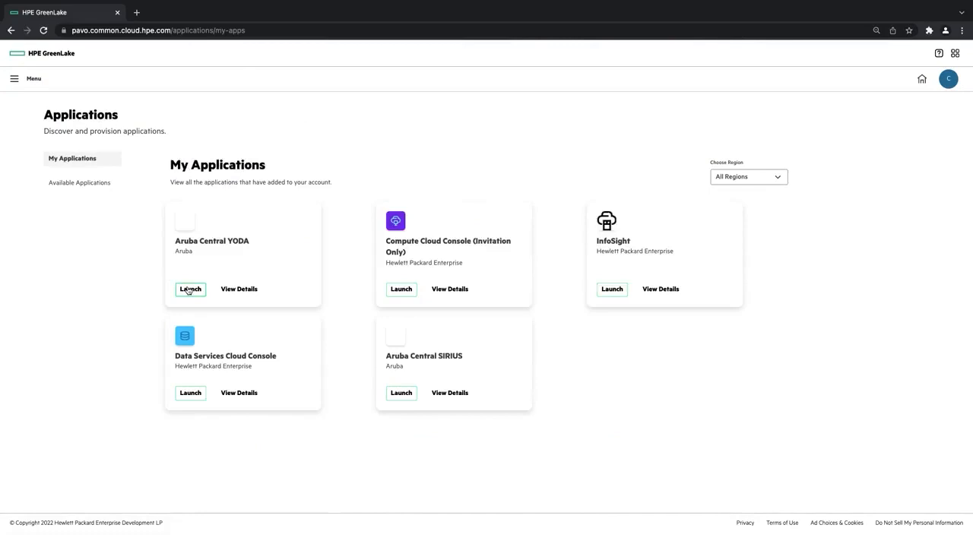
Launch Aruba Central YODA to its Platform Integration page and show the GreenLake services switcher.
click(190, 289)
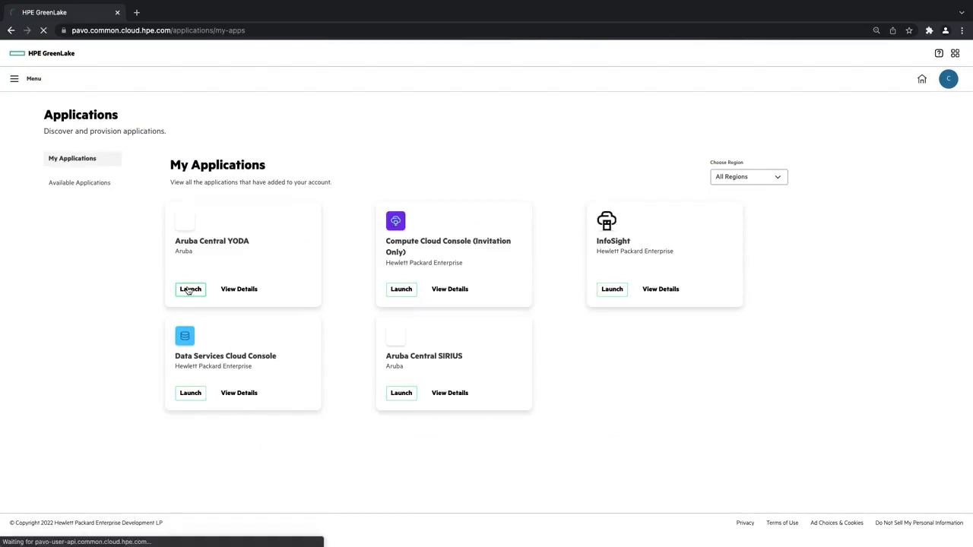
click(190, 289)
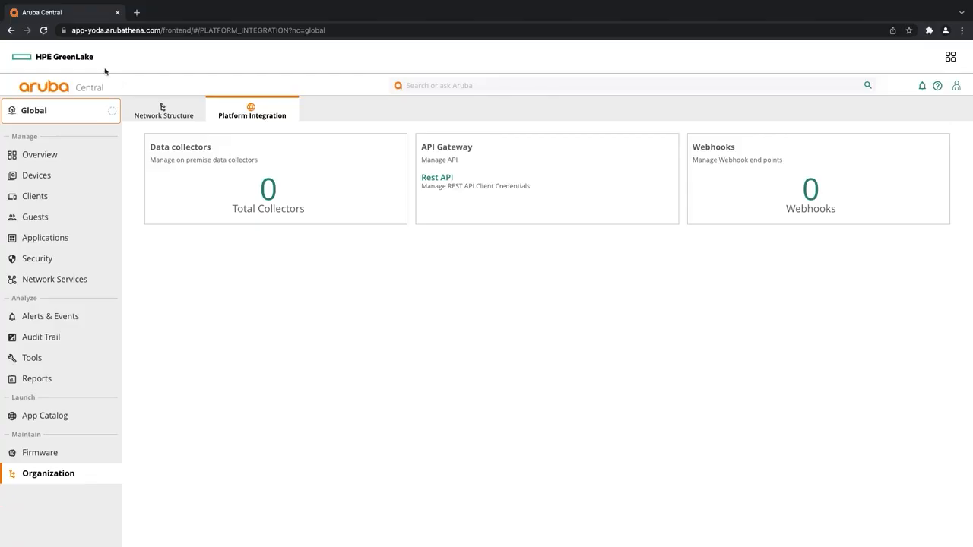
mouse_move(74, 67)
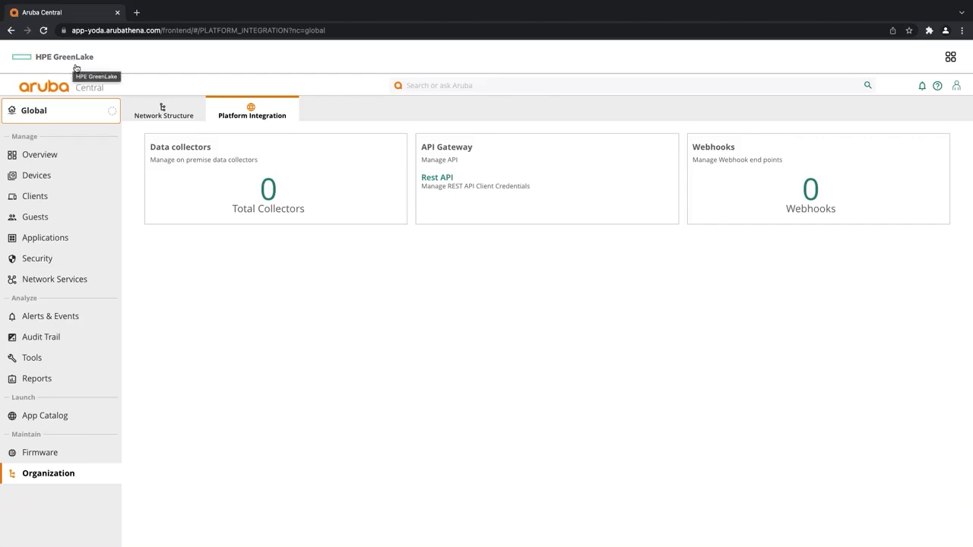
mouse_move(914, 55)
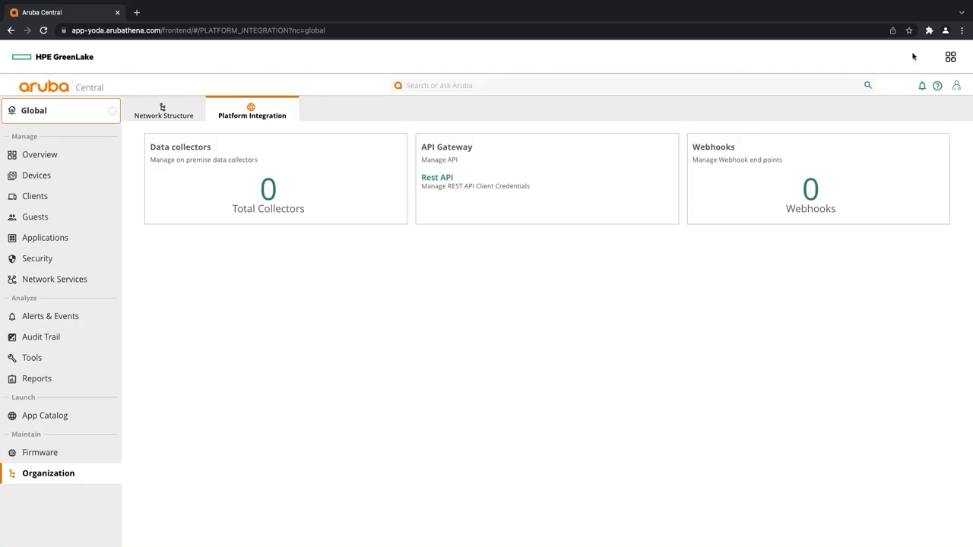
click(951, 58)
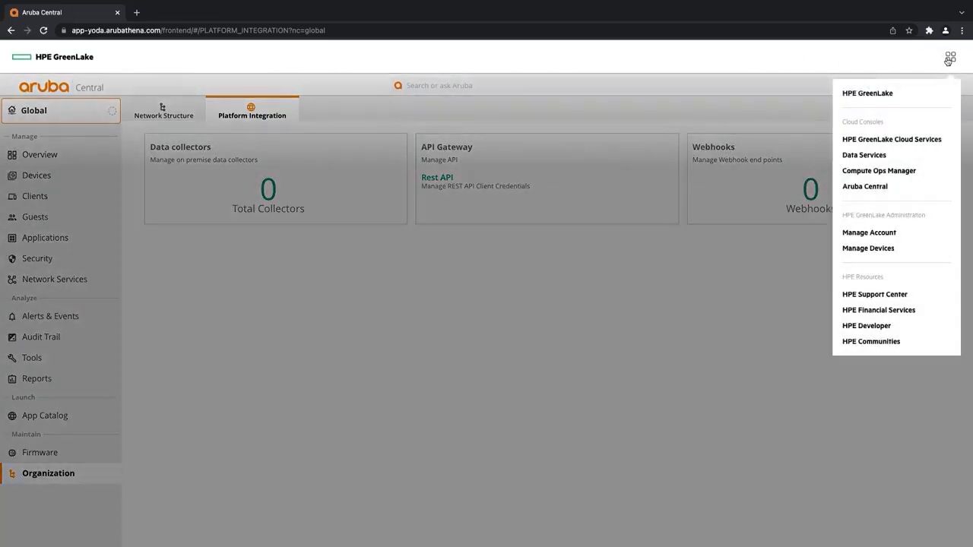
mouse_move(925, 63)
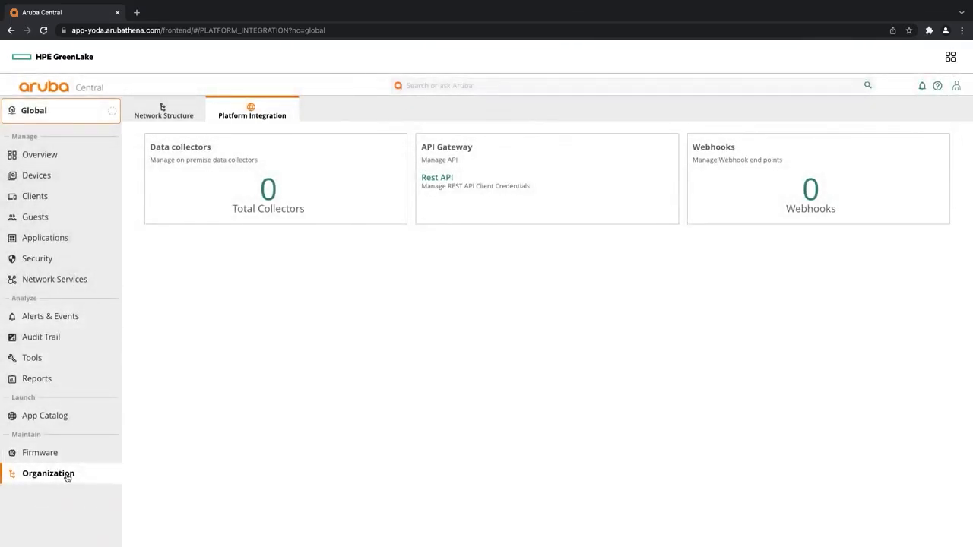
mouse_move(242, 127)
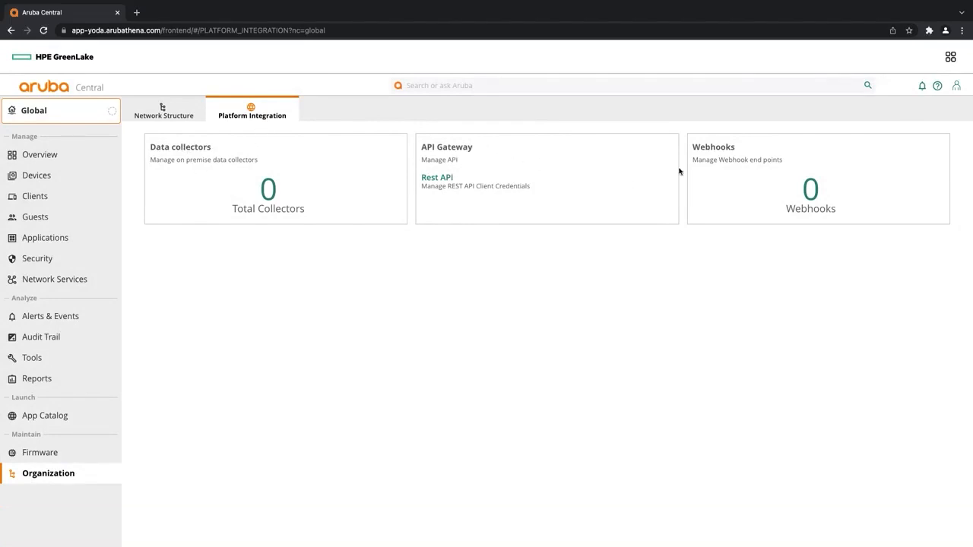
mouse_move(560, 300)
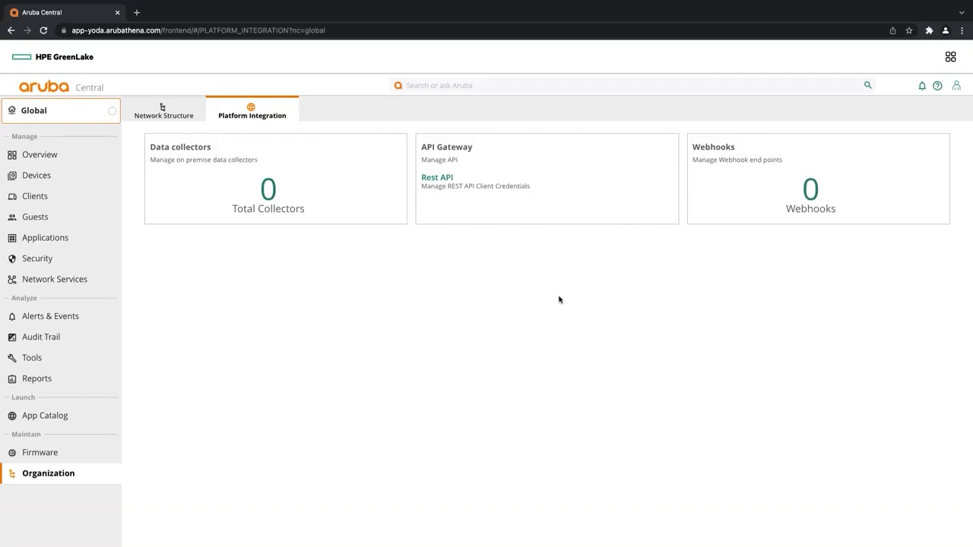
mouse_move(213, 331)
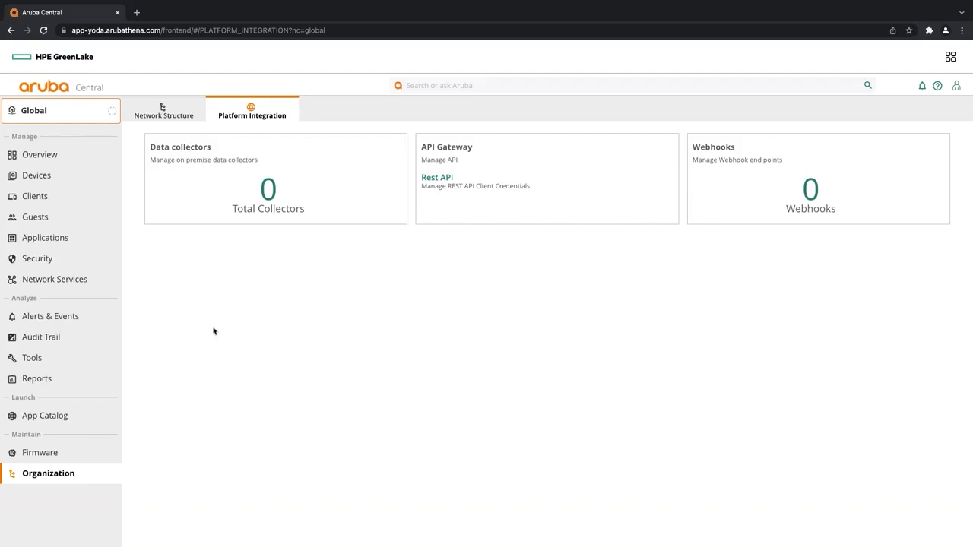
View the App Catalog with ClearPass Device Insight, then the Network Health overview per site.
click(46, 415)
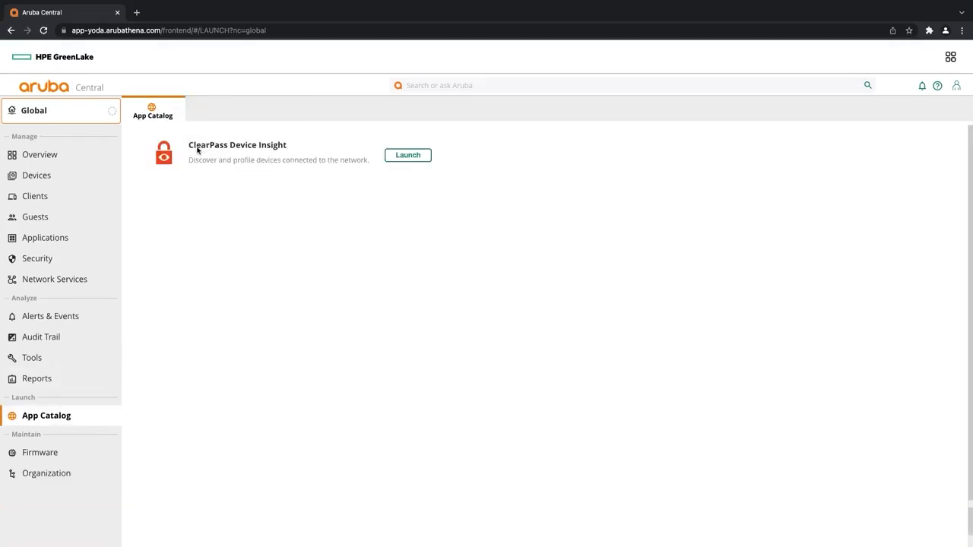
mouse_move(283, 145)
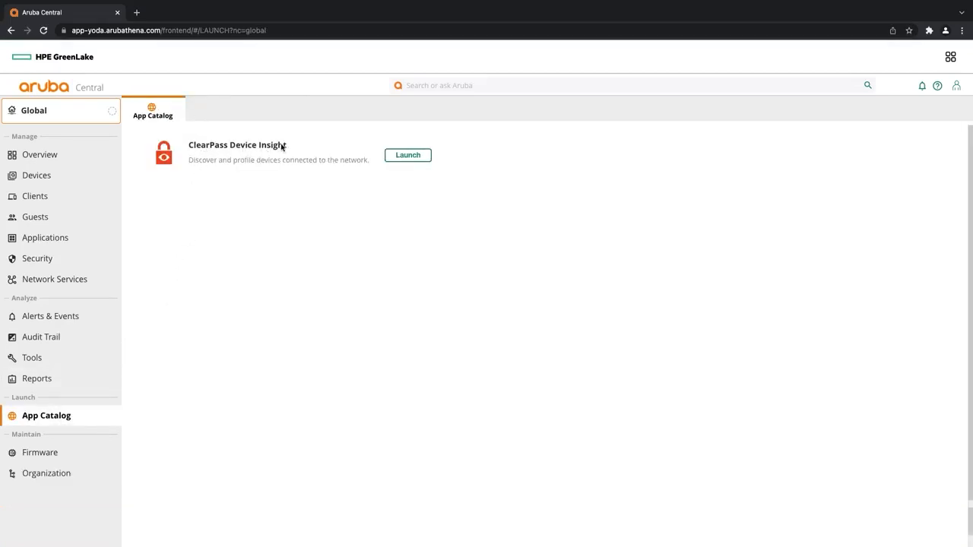
mouse_move(407, 155)
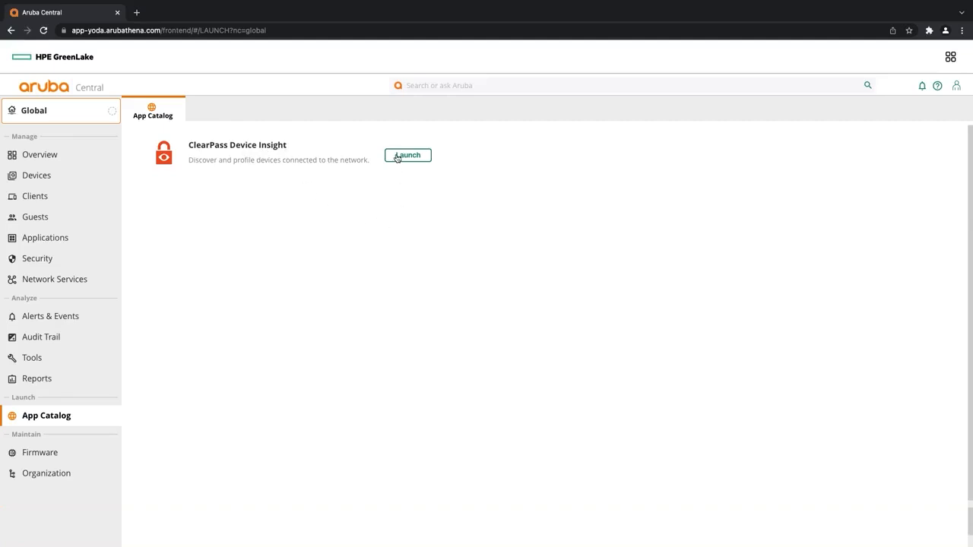
mouse_move(82, 158)
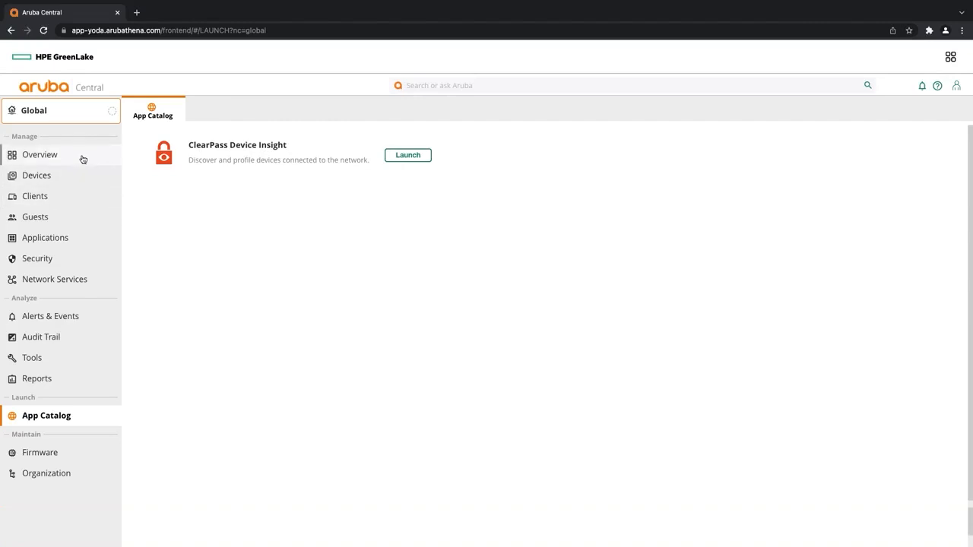
click(40, 155)
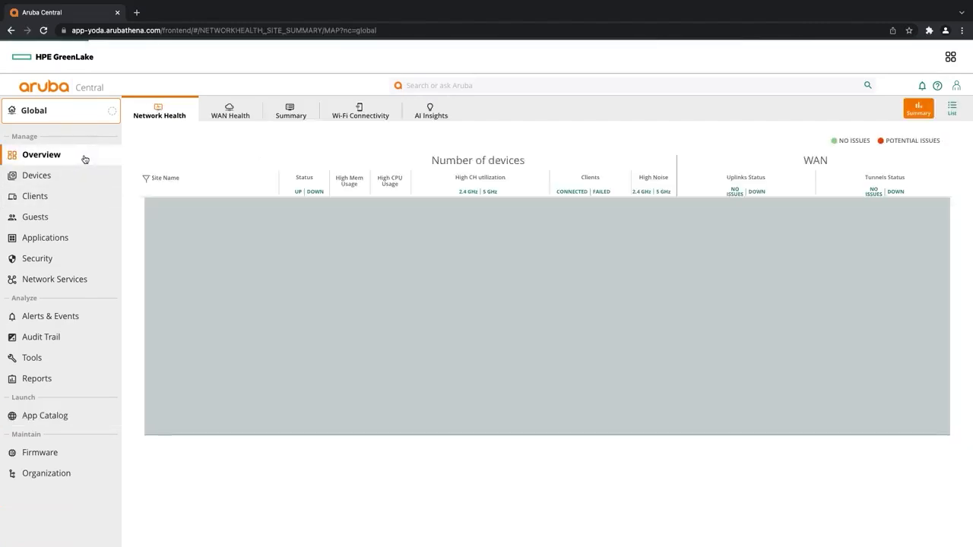